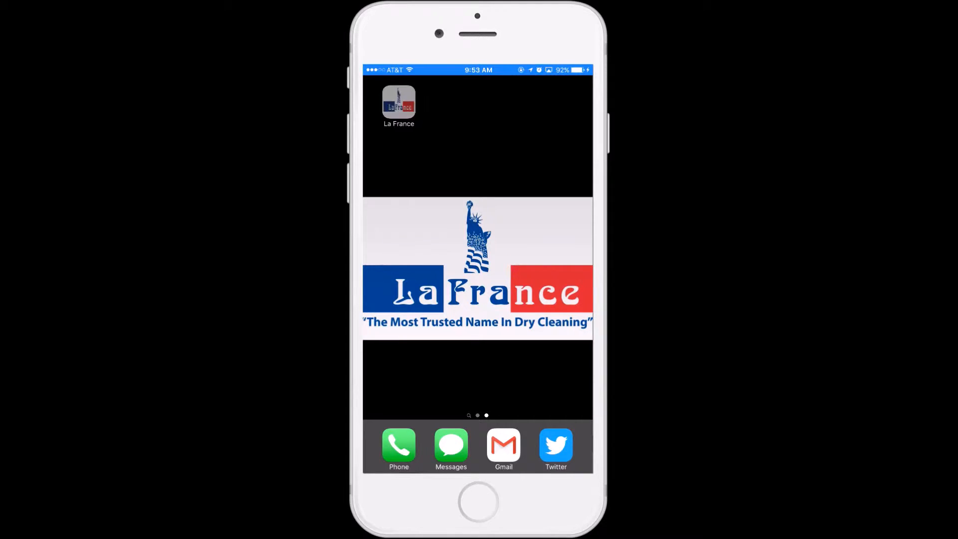
Launch the La France Dry Cleaners app from the iOS home screen
{"action": "left_click", "coordinate": [398, 103]}
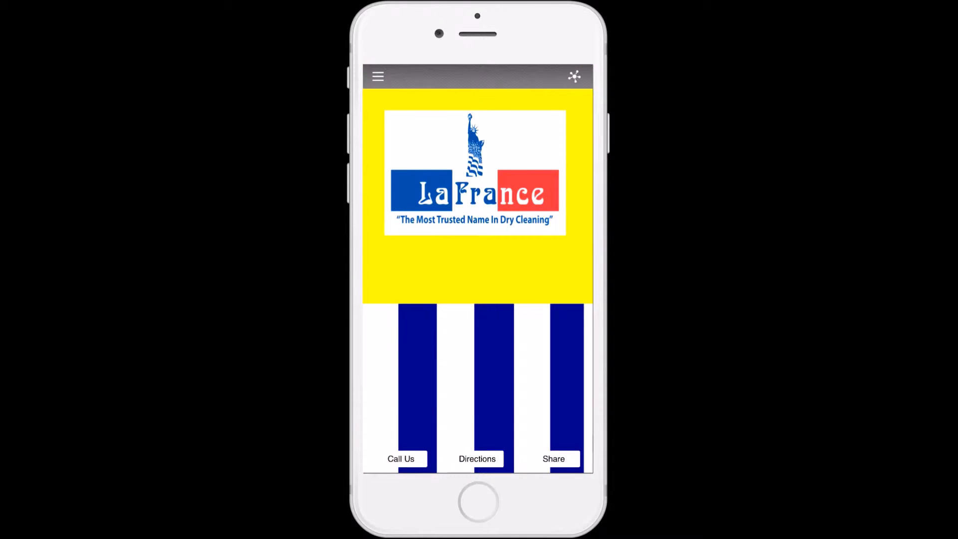
{"action": "left_click", "coordinate": [401, 459]}
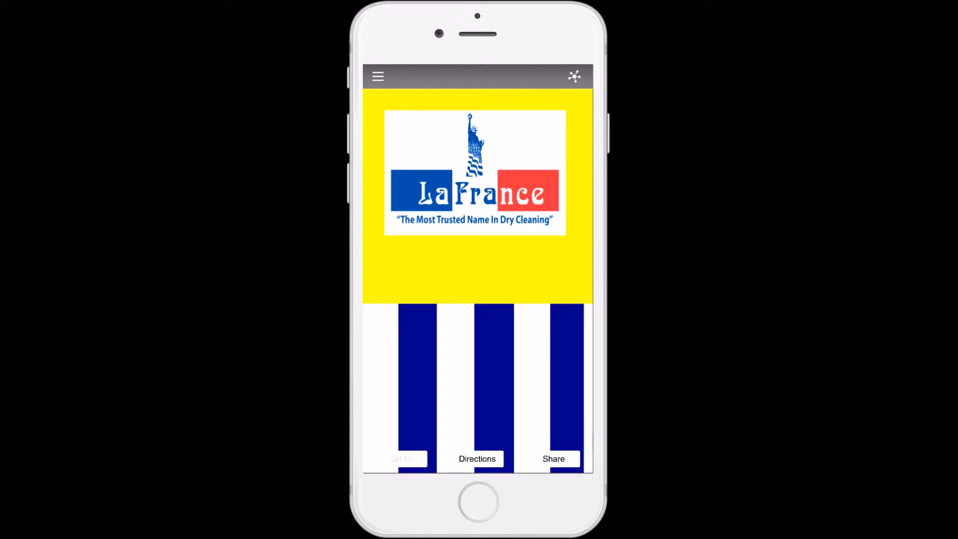
{"action": "left_click", "coordinate": [402, 459]}
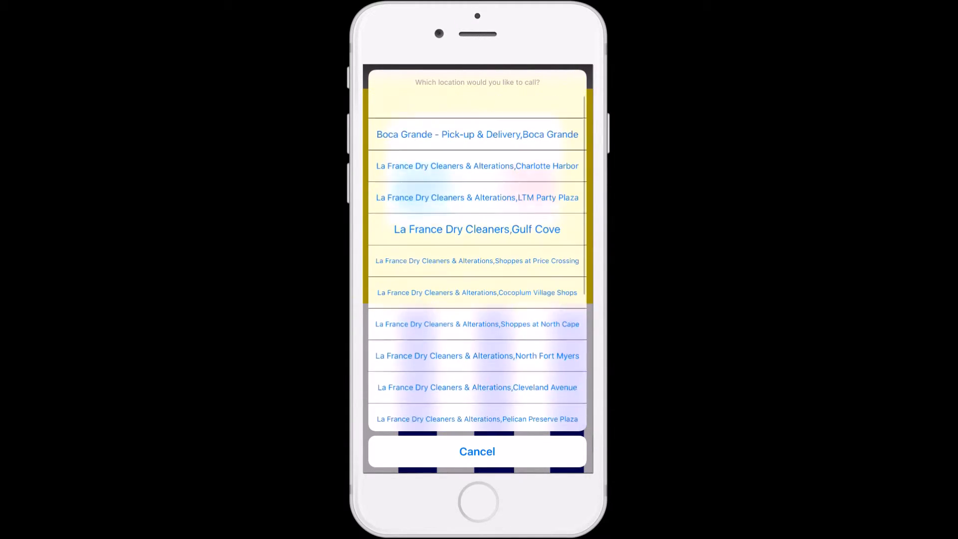
{"action": "left_click", "coordinate": [477, 451]}
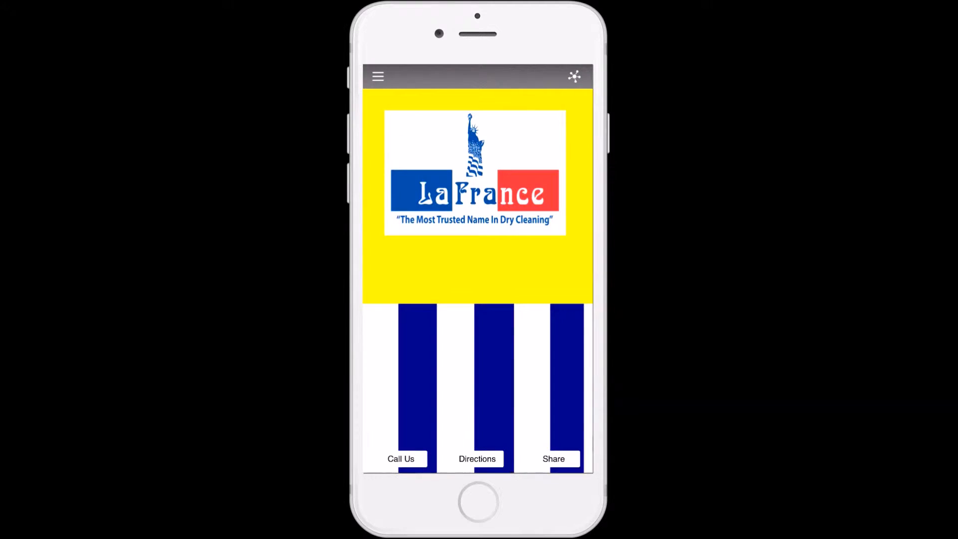
{"action": "left_click", "coordinate": [477, 459]}
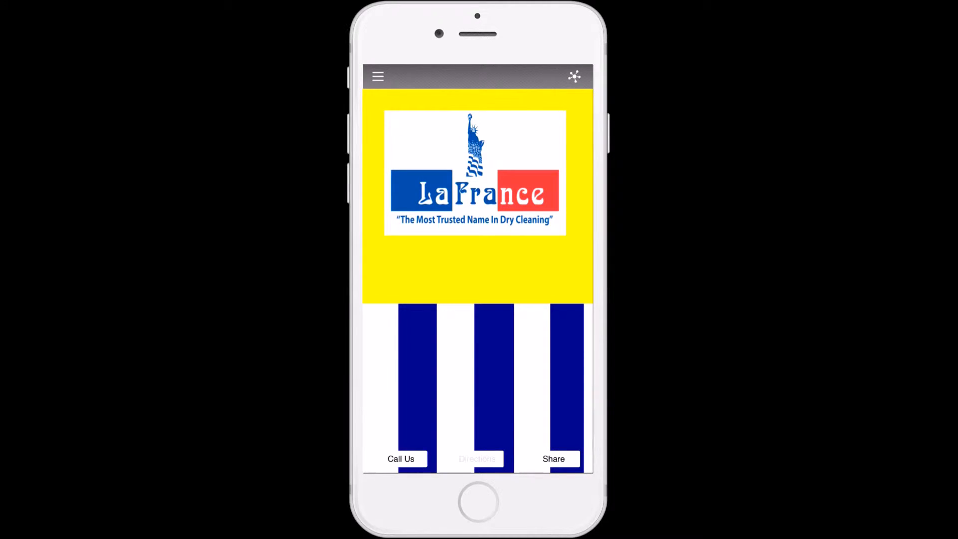
{"action": "left_click", "coordinate": [477, 459]}
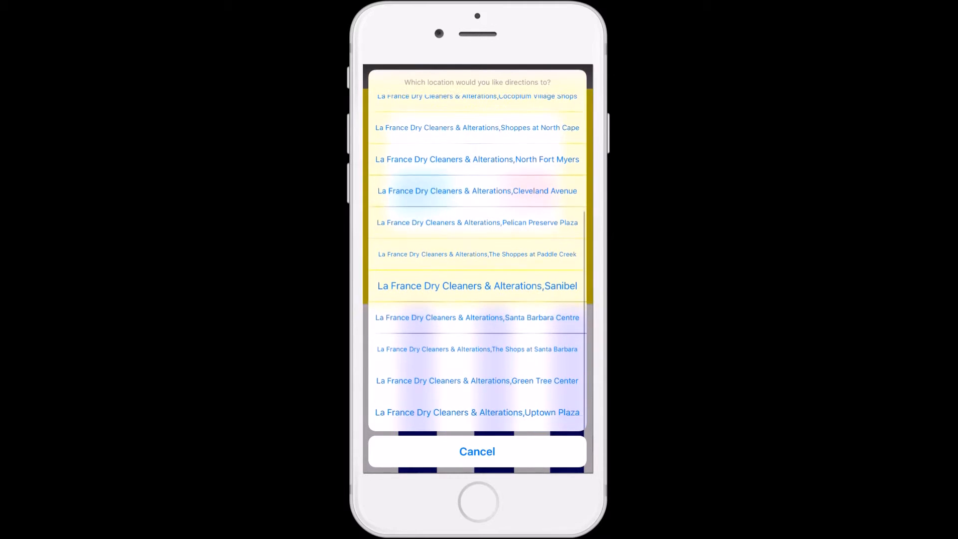
{"action": "scroll", "scroll_direction": "down", "scroll_amount": 3}
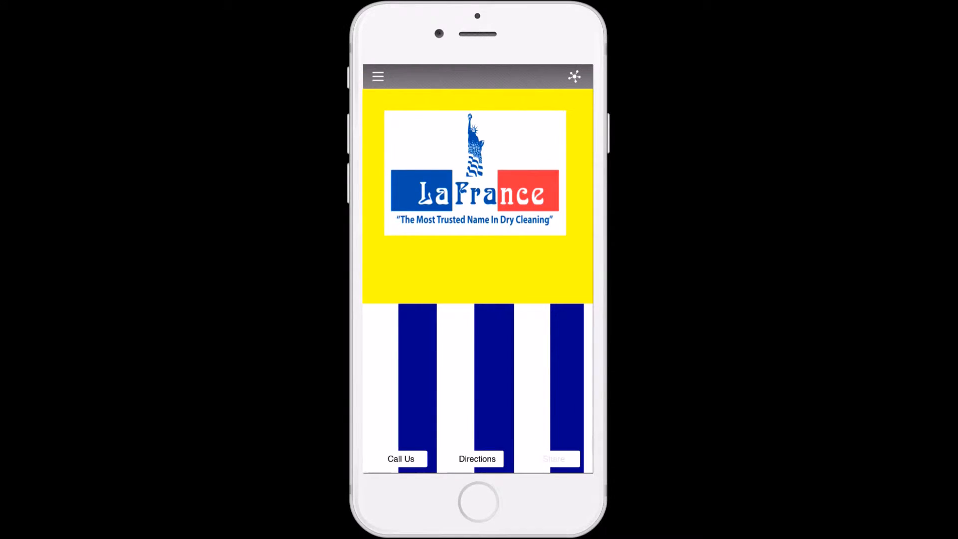
{"action": "left_click", "coordinate": [553, 459]}
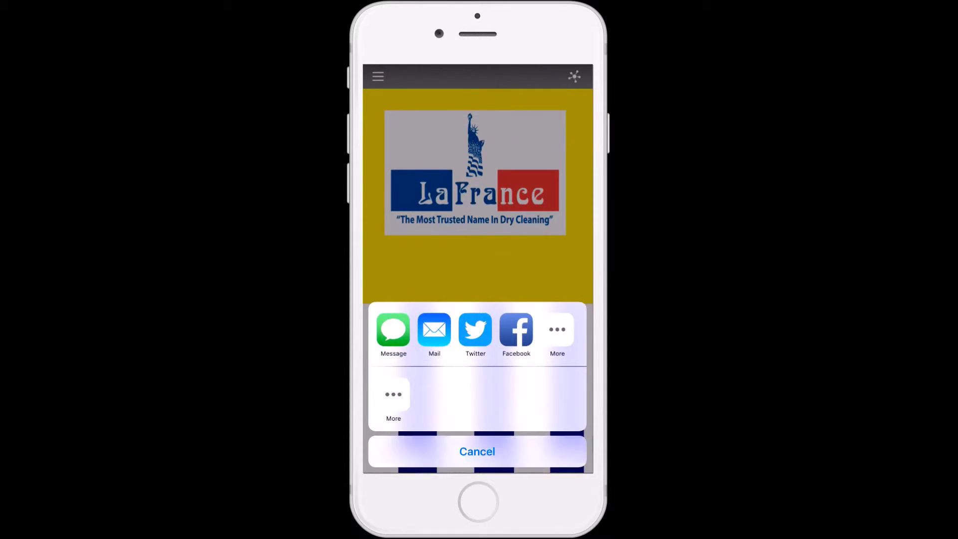
{"action": "left_click", "coordinate": [477, 452]}
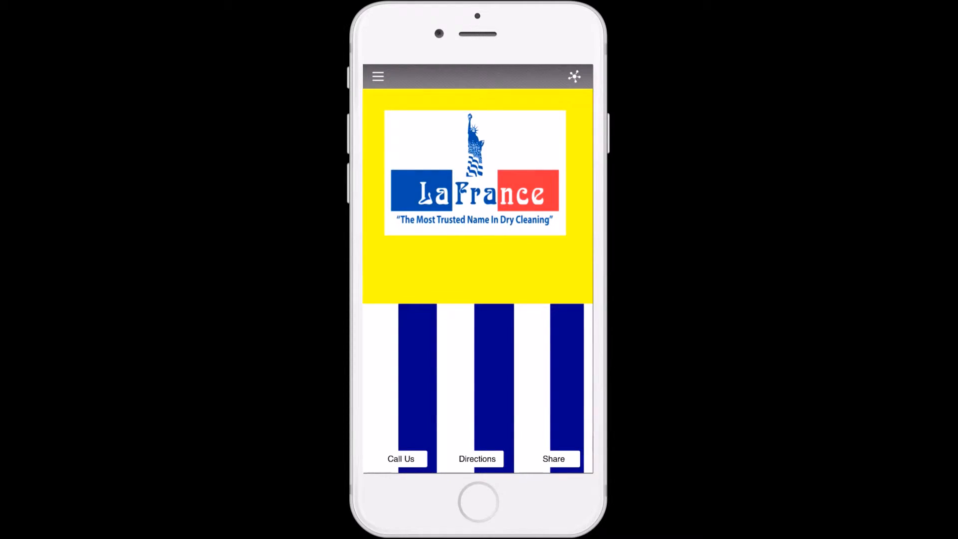
Open the side menu and go to the Locations list of stores
{"action": "left_click", "coordinate": [378, 77]}
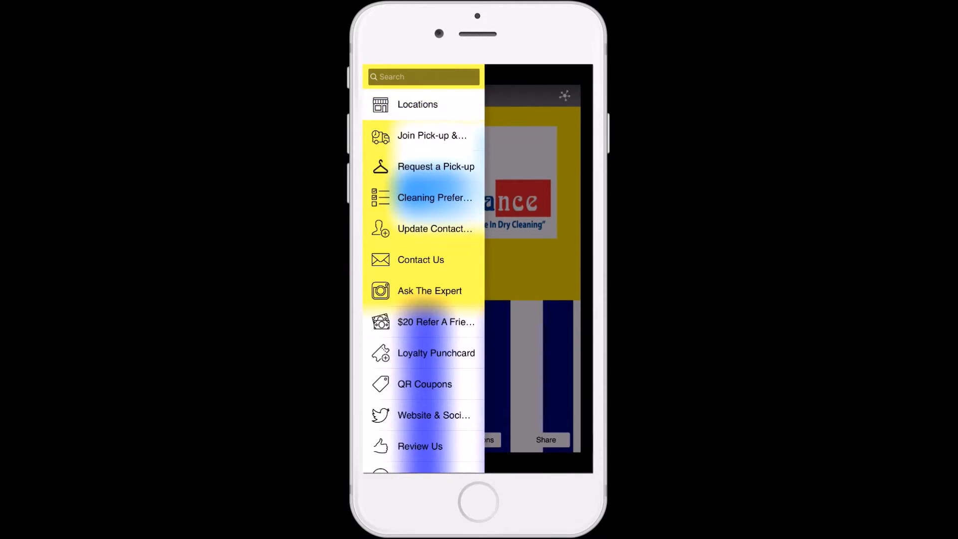
{"action": "left_click", "coordinate": [417, 104]}
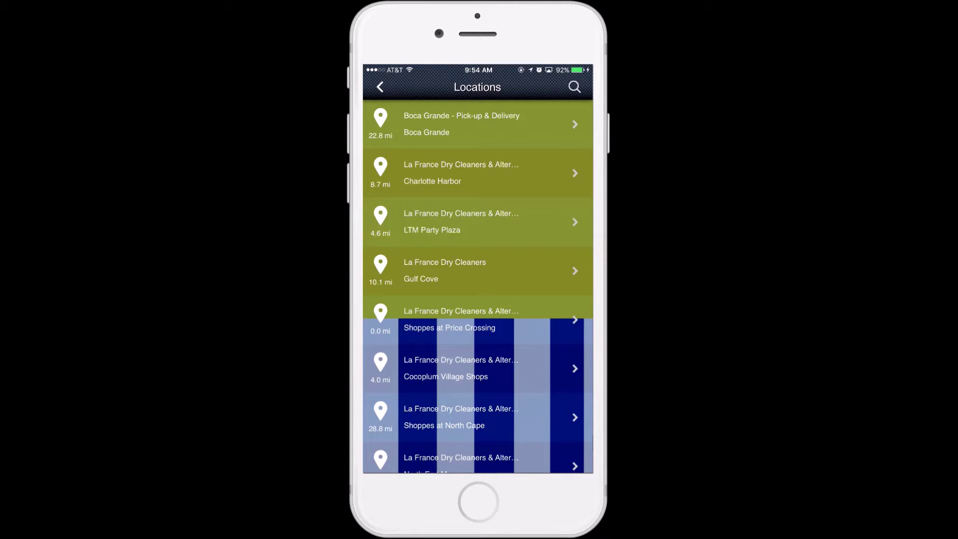
Scroll the Locations list and open the Charlotte Harbor store page
{"action": "scroll", "scroll_direction": "down", "scroll_amount": 3}
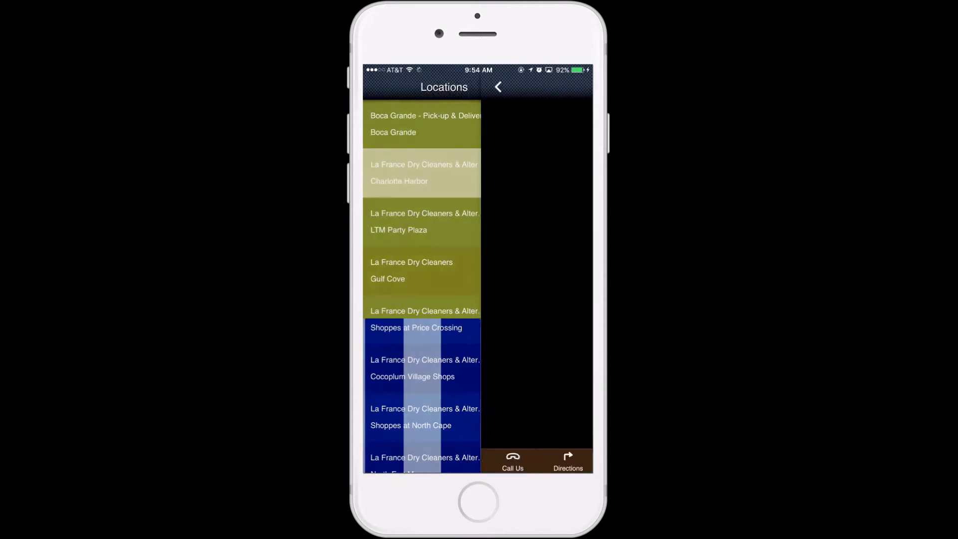
{"action": "left_click", "coordinate": [409, 173]}
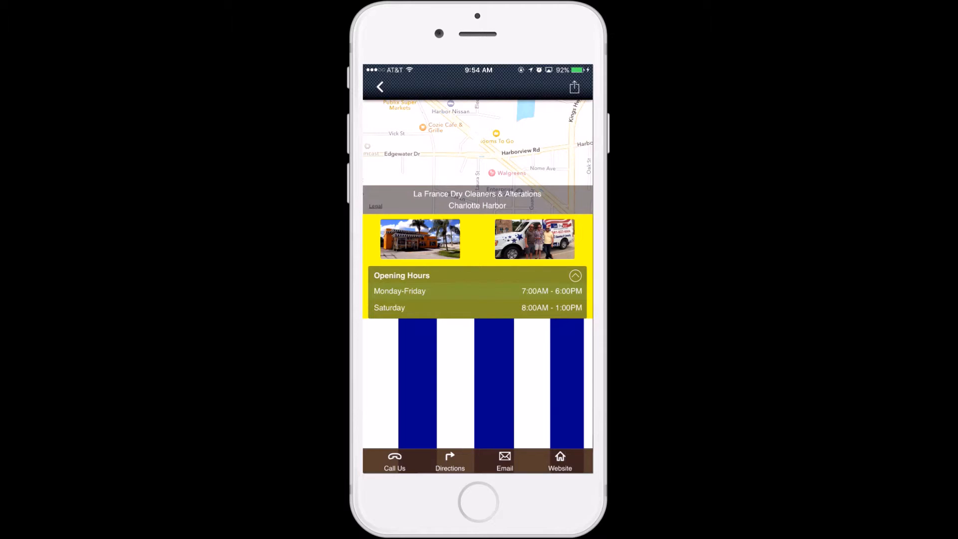